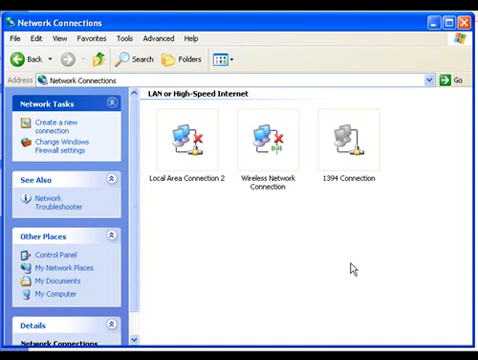
{"action": "mouse_move", "coordinate": [348, 262]}
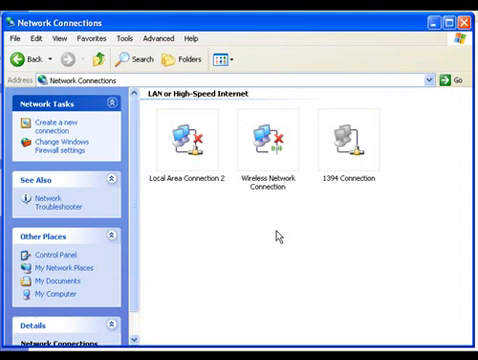
Select the Wireless Network Connection in Network Connections.
{"action": "left_click", "coordinate": [188, 136]}
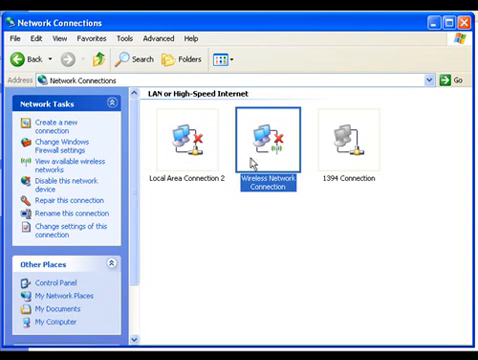
{"action": "mouse_move", "coordinate": [248, 228]}
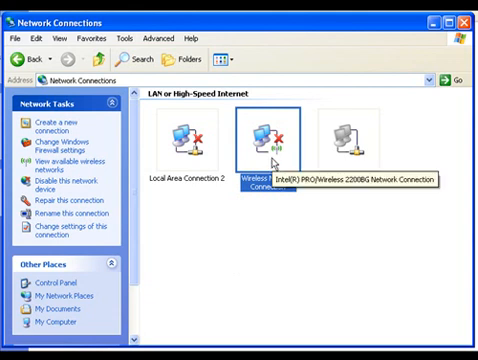
View the available wireless networks, showing SecurityTube.net as unsecured.
{"action": "double_click", "coordinate": [264, 144]}
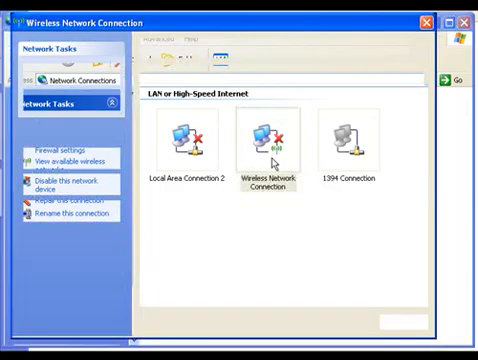
{"action": "double_click", "coordinate": [266, 136]}
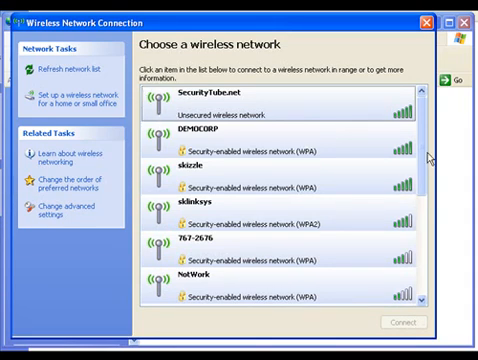
{"action": "scroll", "scroll_direction": "down", "scroll_amount": 3}
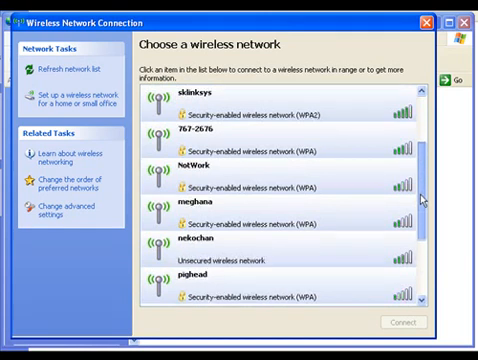
{"action": "scroll", "scroll_direction": "down", "scroll_amount": 3}
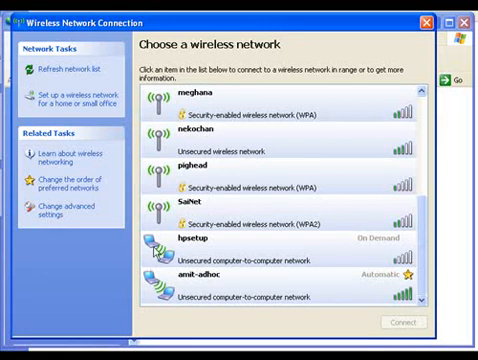
{"action": "scroll", "scroll_direction": "down", "scroll_amount": 3}
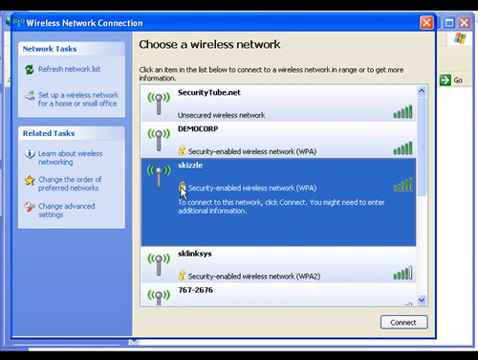
{"action": "mouse_move", "coordinate": [180, 192]}
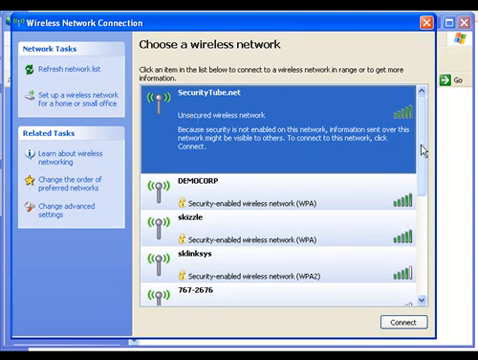
{"action": "scroll", "scroll_direction": "down", "scroll_amount": 3}
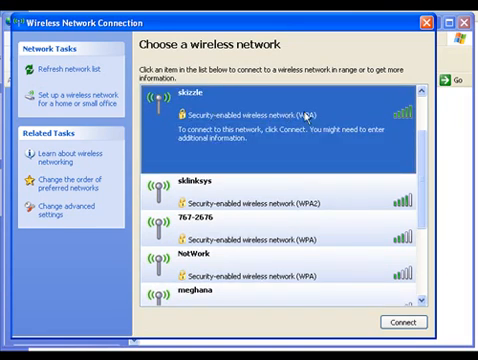
{"action": "mouse_move", "coordinate": [306, 118]}
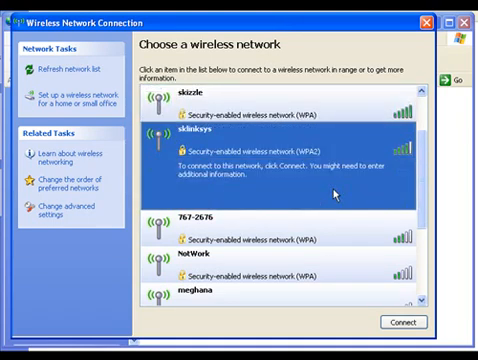
{"action": "scroll", "scroll_direction": "down", "scroll_amount": 3}
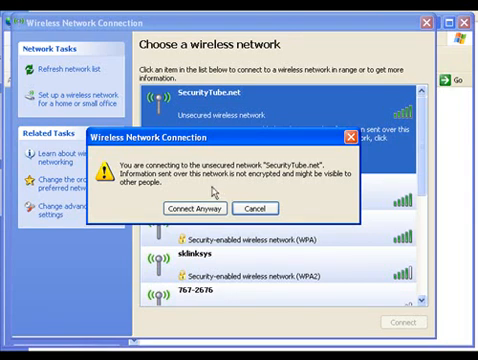
{"action": "mouse_move", "coordinate": [222, 188]}
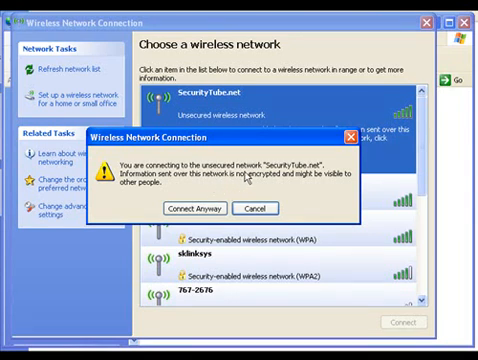
{"action": "mouse_move", "coordinate": [248, 180]}
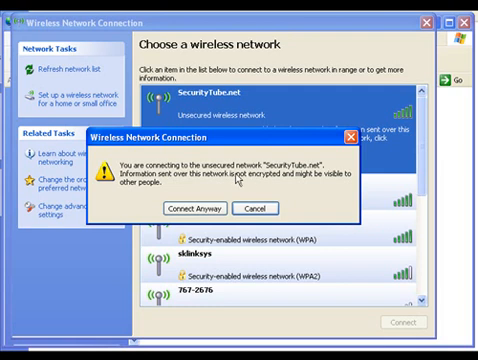
{"action": "mouse_move", "coordinate": [244, 180]}
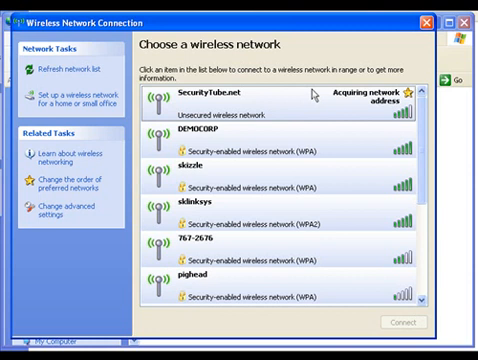
{"action": "mouse_move", "coordinate": [388, 108]}
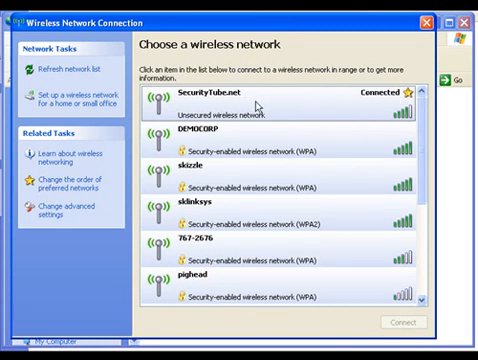
{"action": "mouse_move", "coordinate": [362, 108]}
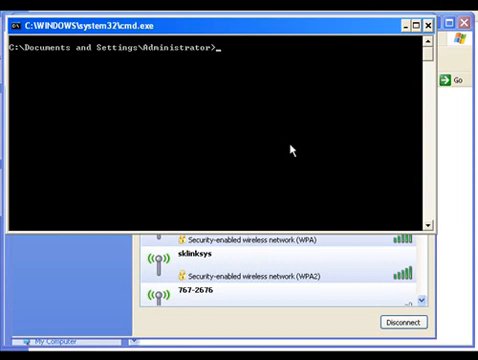
{"action": "type", "text": "ping www"}
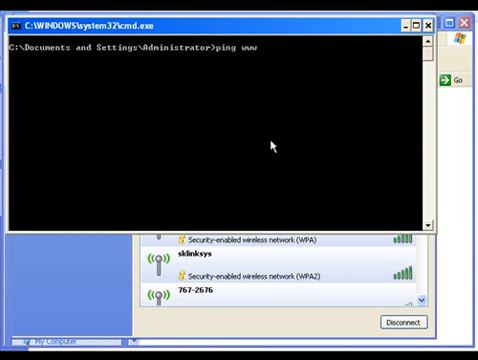
{"action": "type", "text": ".google.com"}
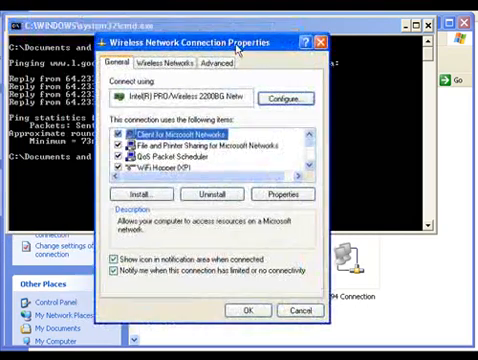
Show the SecurityTube.net preferred network's properties from the Wireless Networks tab.
{"action": "left_click_drag", "start_coordinate": [210, 42], "coordinate": [224, 52]}
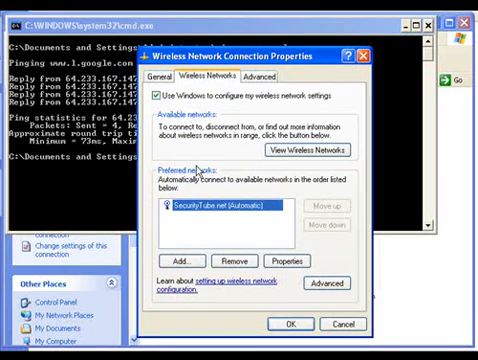
{"action": "mouse_move", "coordinate": [196, 236]}
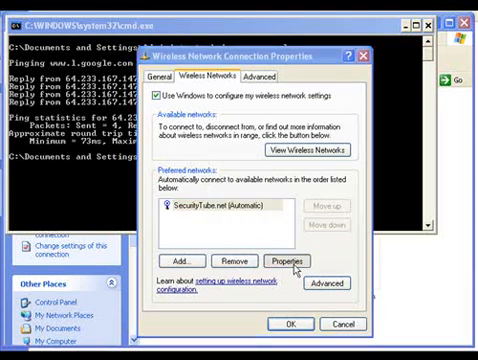
{"action": "left_click", "coordinate": [288, 256]}
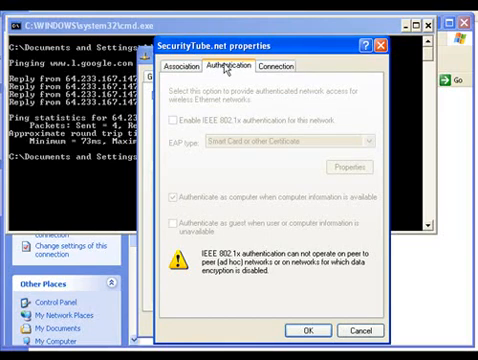
Review the Association and Authentication settings, then cancel the properties dialog.
{"action": "left_click", "coordinate": [202, 68]}
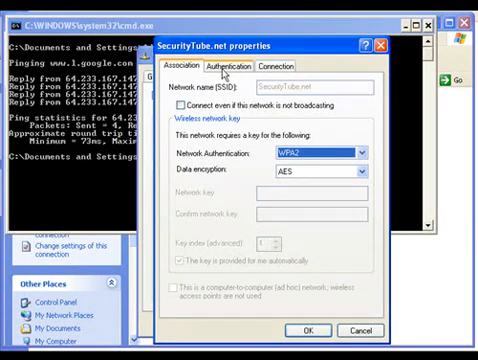
{"action": "left_click", "coordinate": [248, 66]}
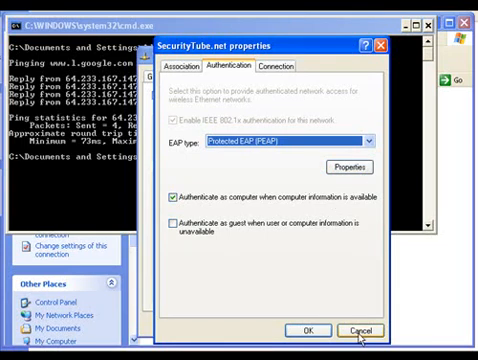
{"action": "left_click", "coordinate": [358, 330]}
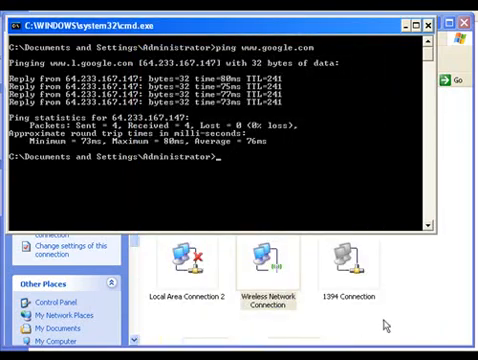